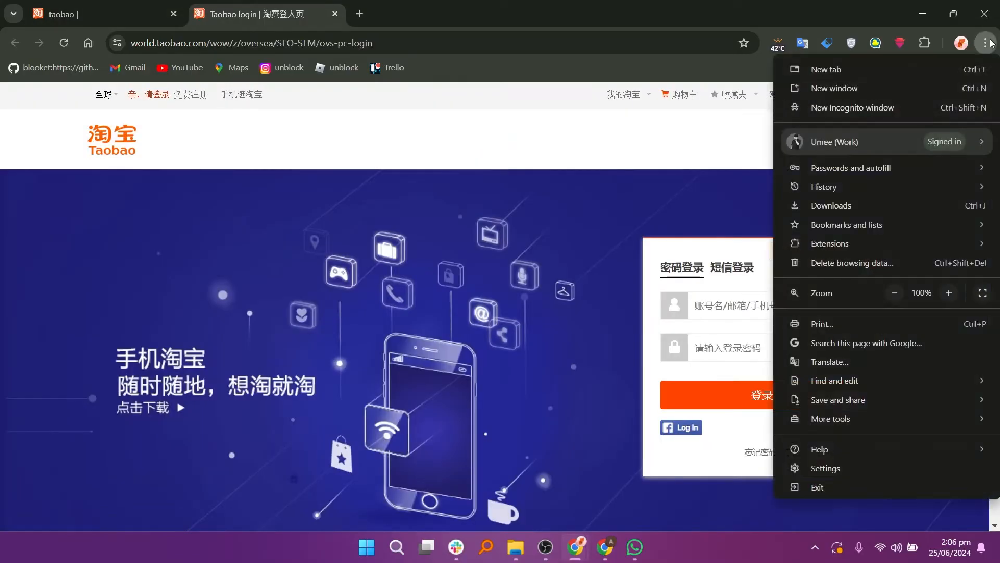
mouse_move(854, 361)
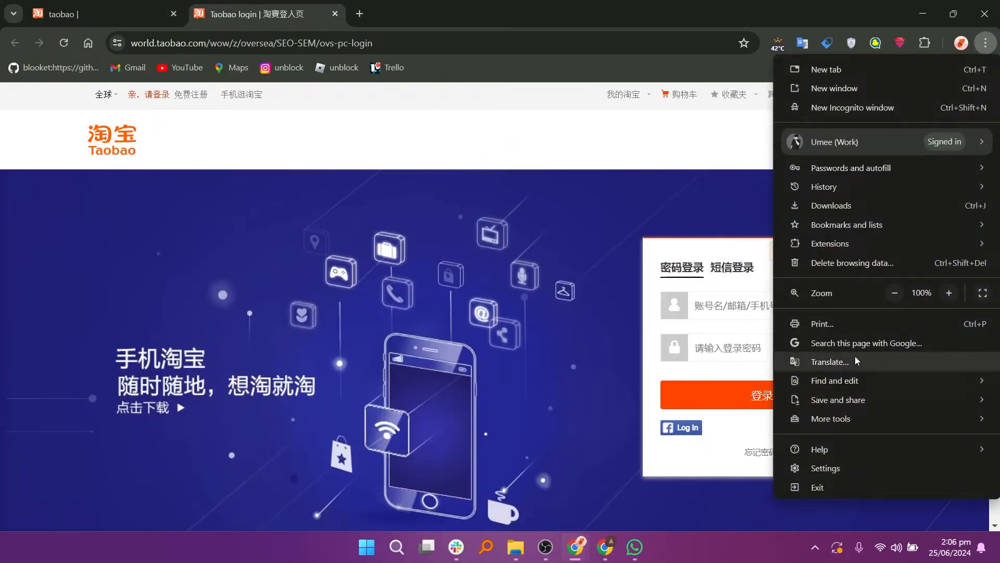
- Translate the Taobao Chinese login page into English via Google Translate
left_click(830, 362)
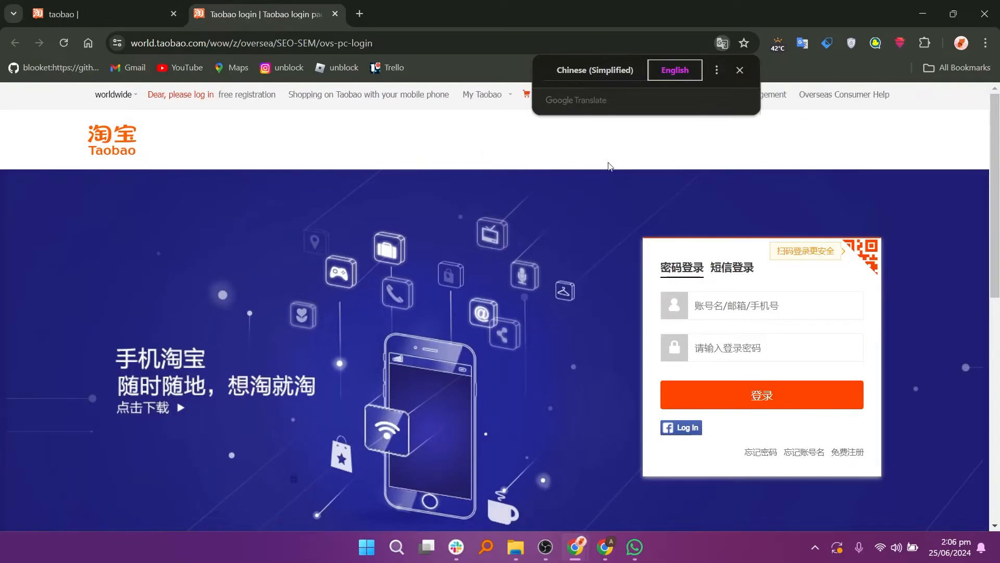
left_click(740, 70)
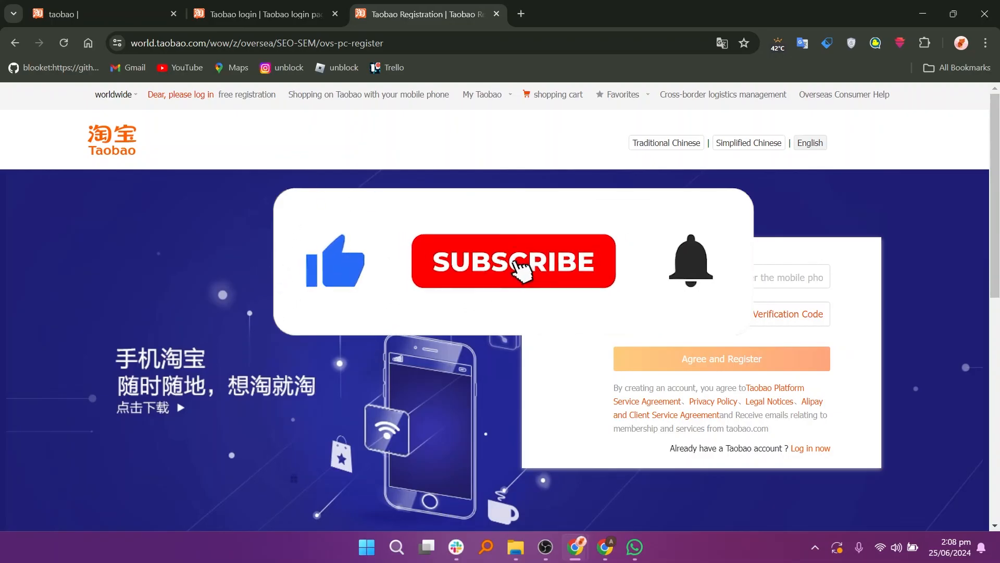
left_click(513, 261)
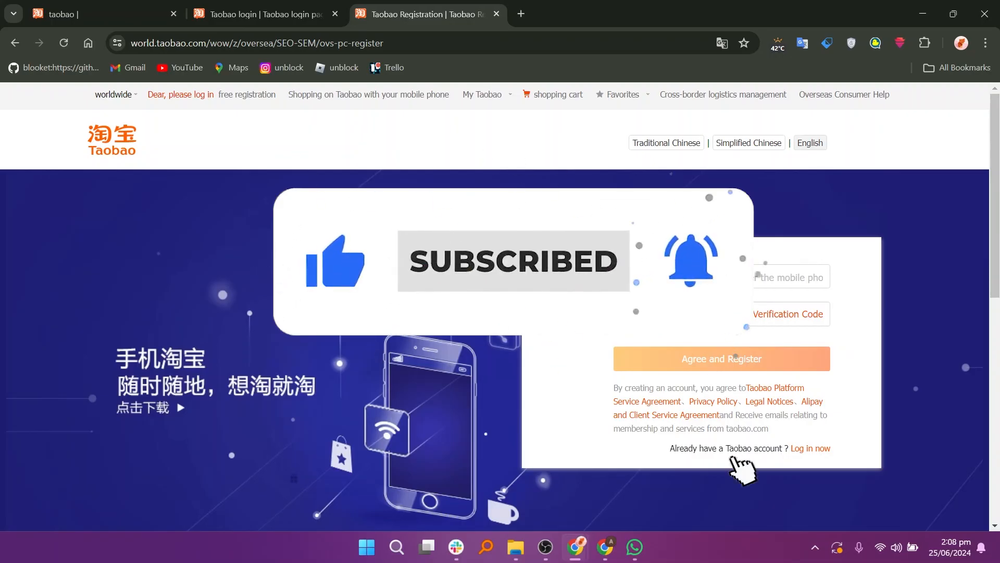